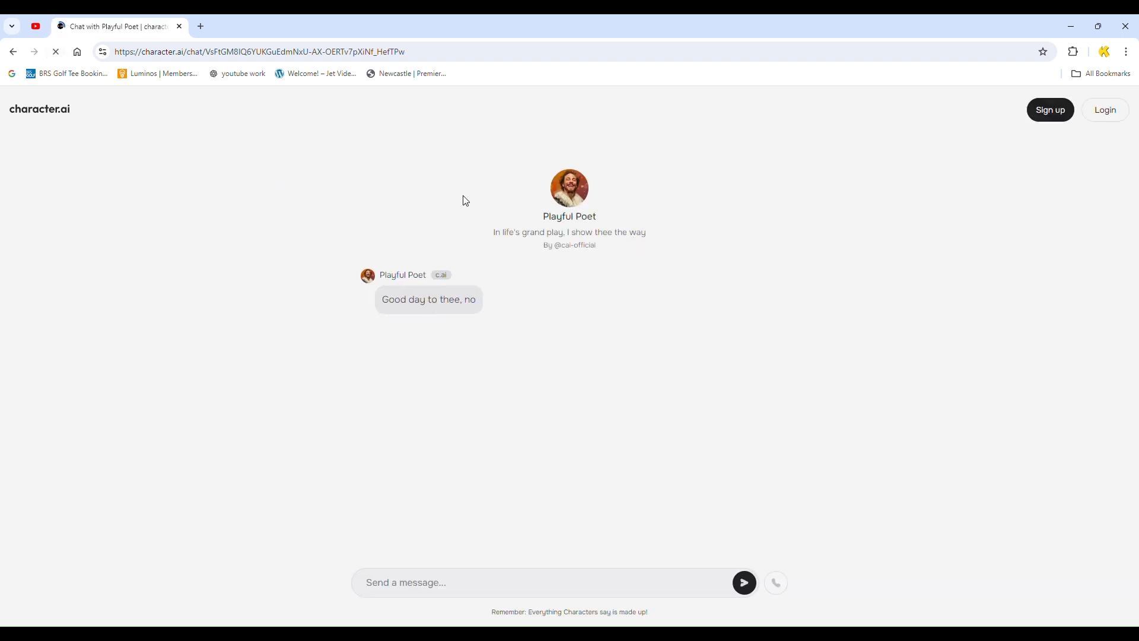
Step: Go back from the Playful Poet chat to the home page and dismiss the Google and sign-in prompts
click(13, 51)
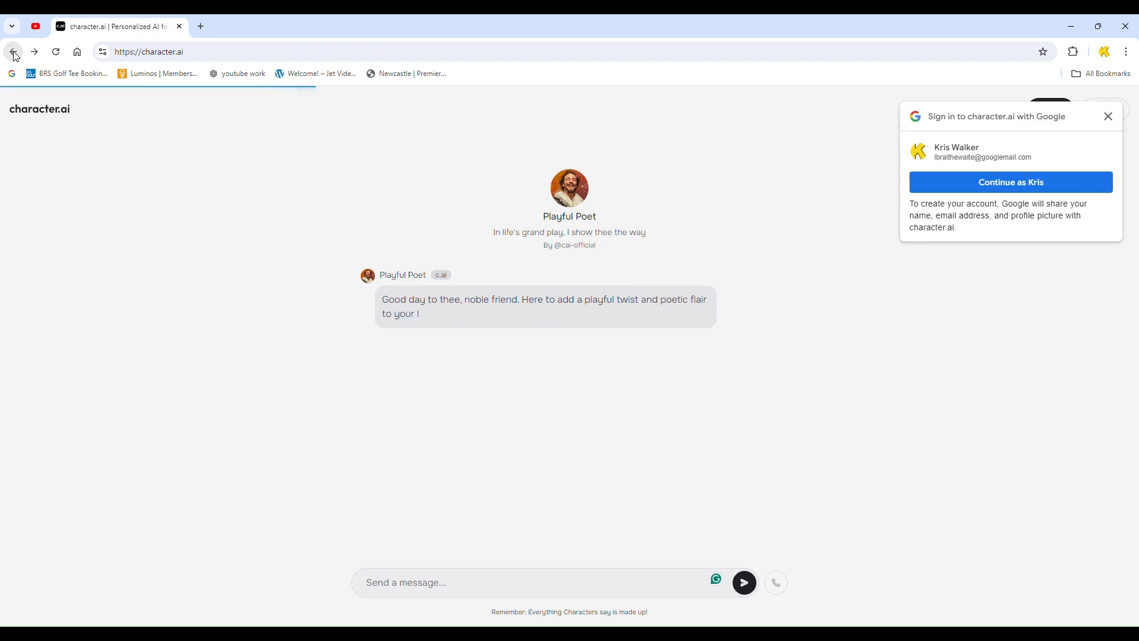
click(13, 51)
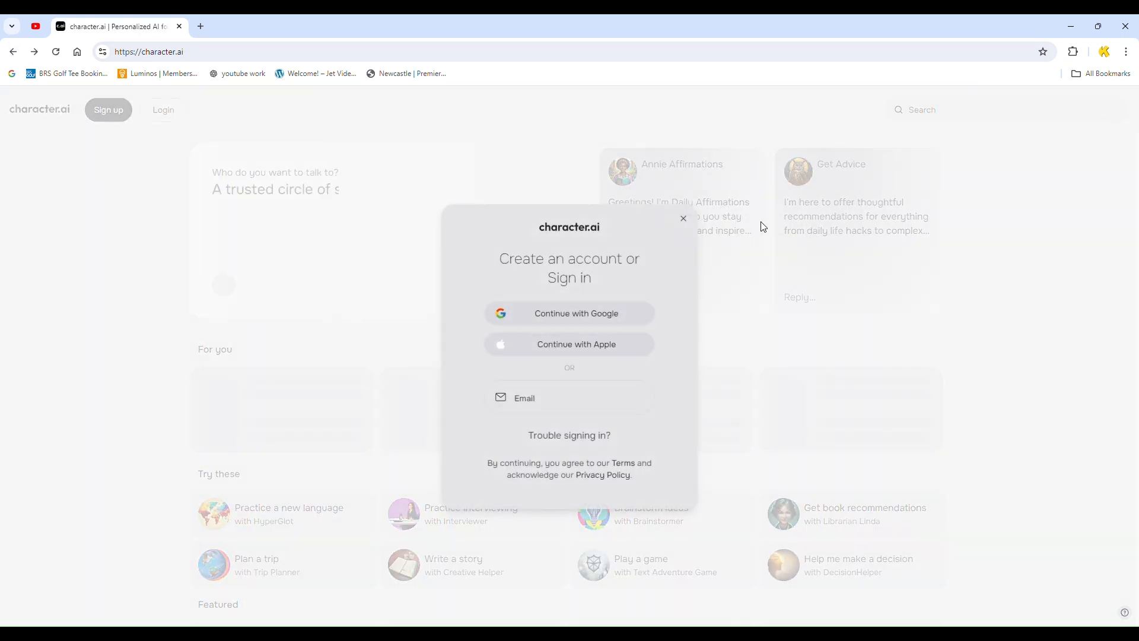
click(681, 219)
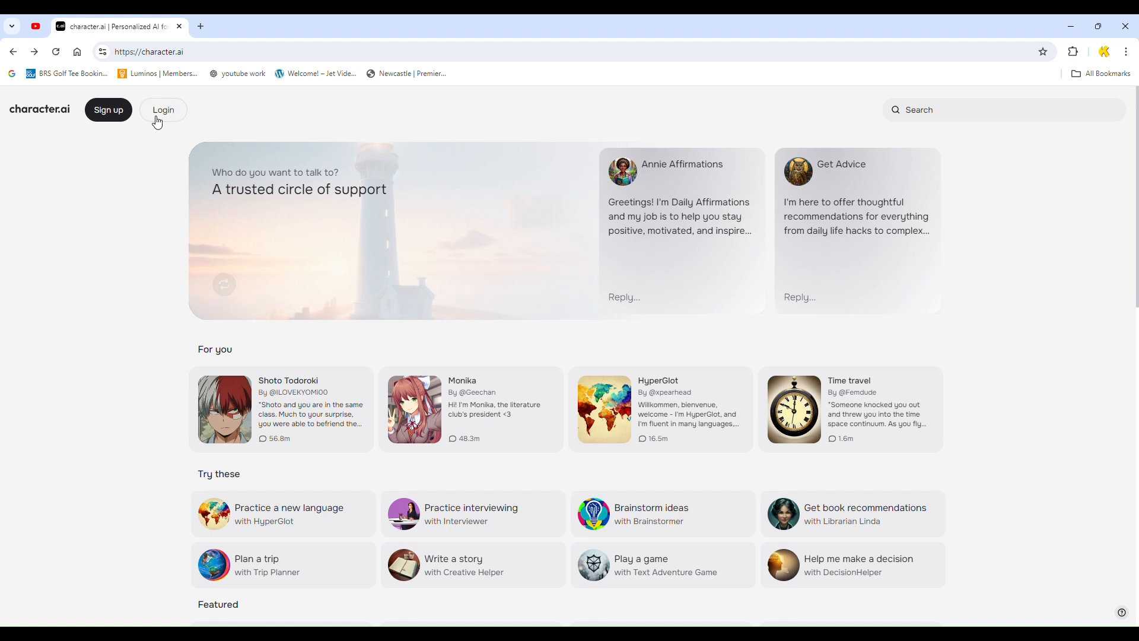
mouse_move(220, 128)
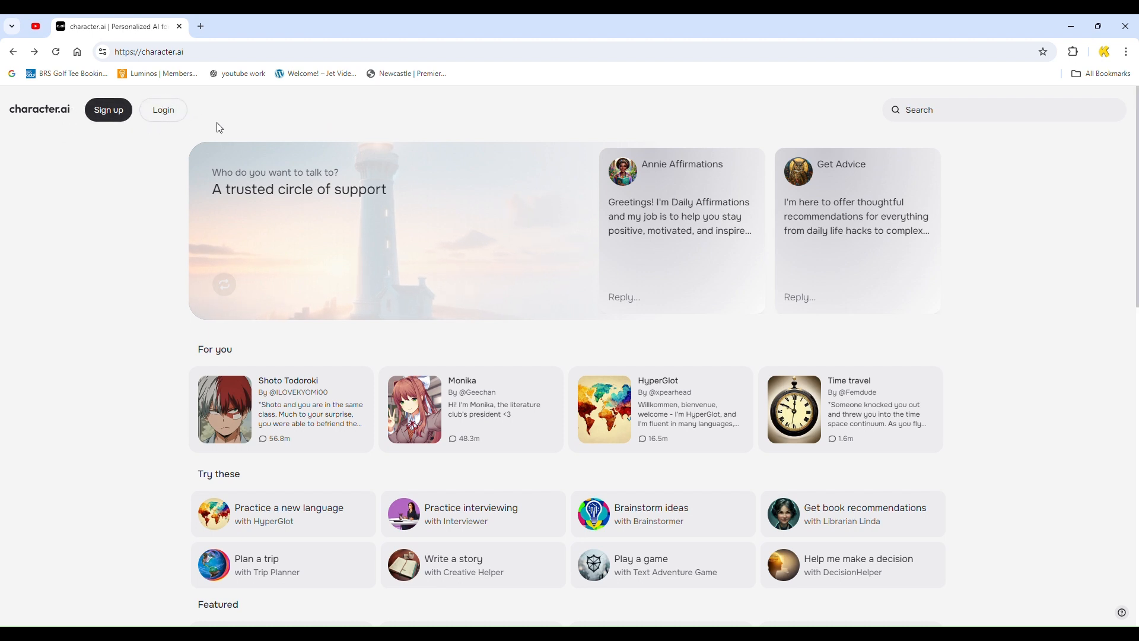
mouse_move(748, 187)
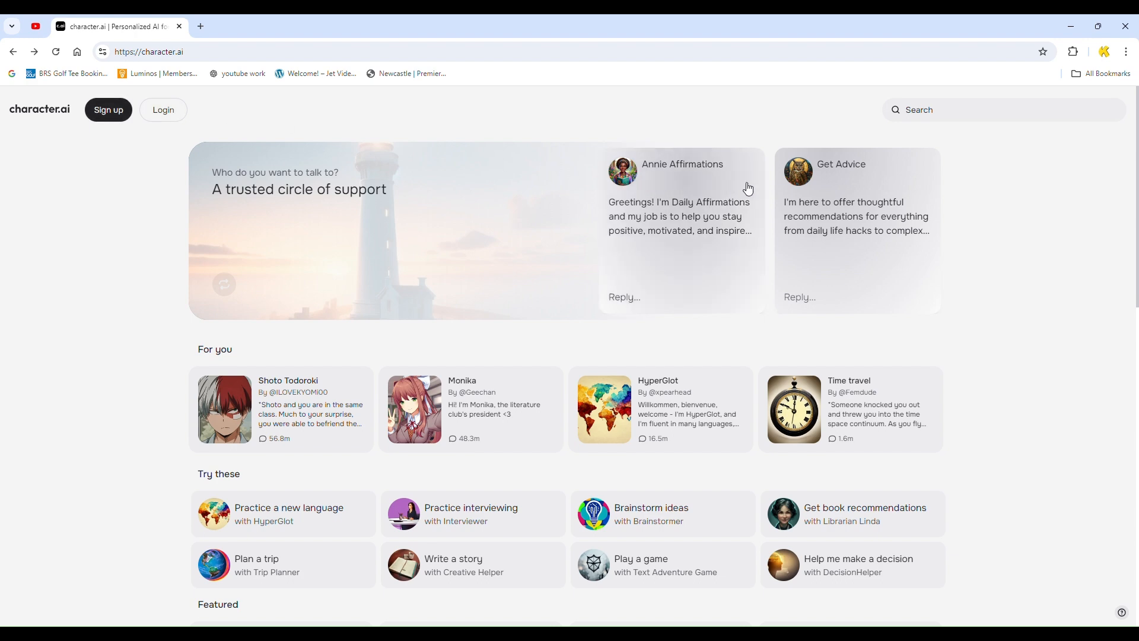
Step: Scroll the home page past Featured, Helpers and Try saying to the Create a Character section
scroll(down, 3)
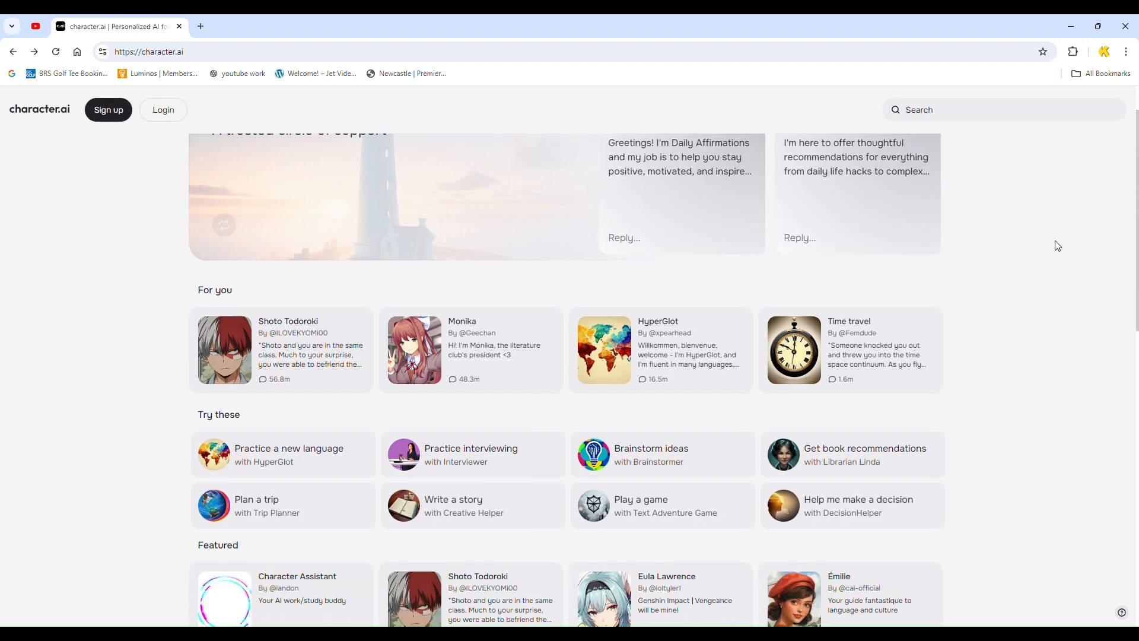
scroll(down, 3)
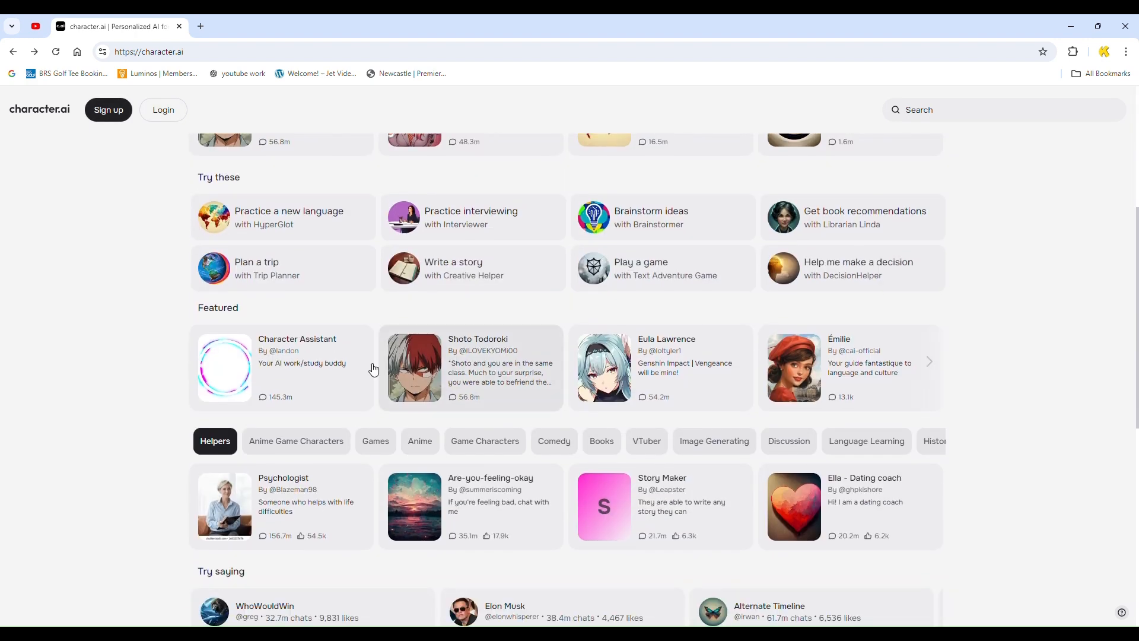
mouse_move(276, 373)
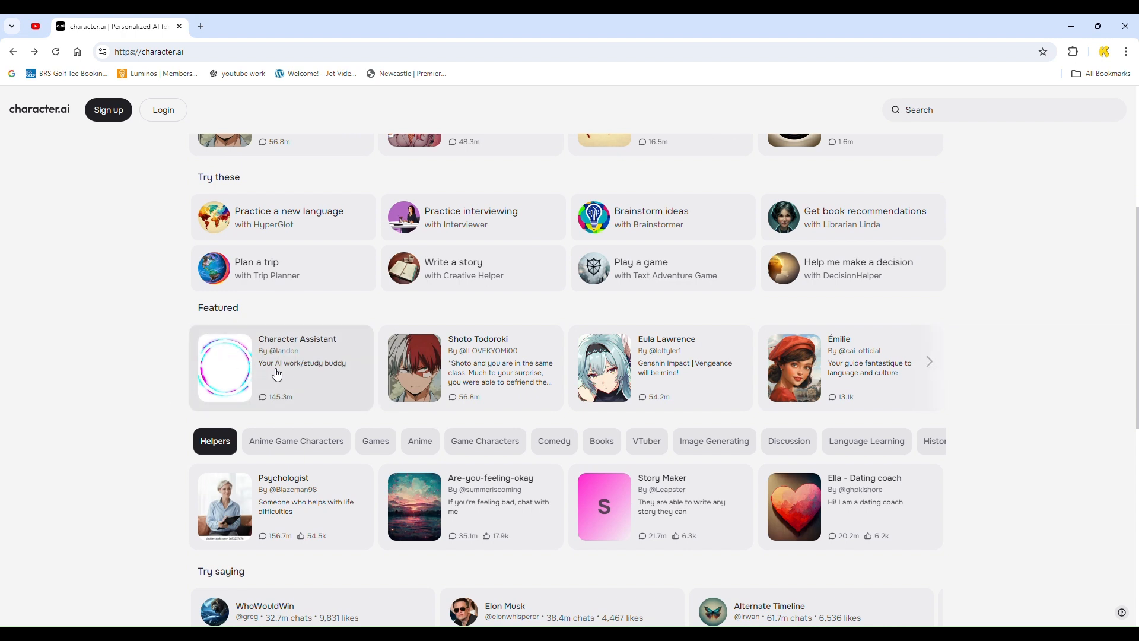
scroll(down, 3)
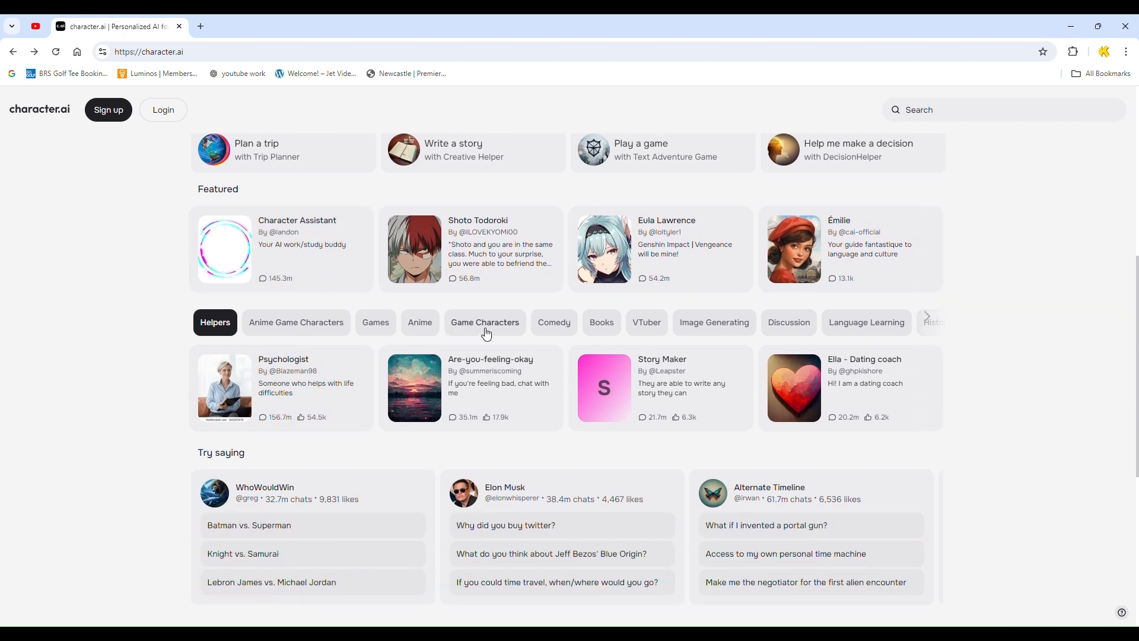
mouse_move(739, 319)
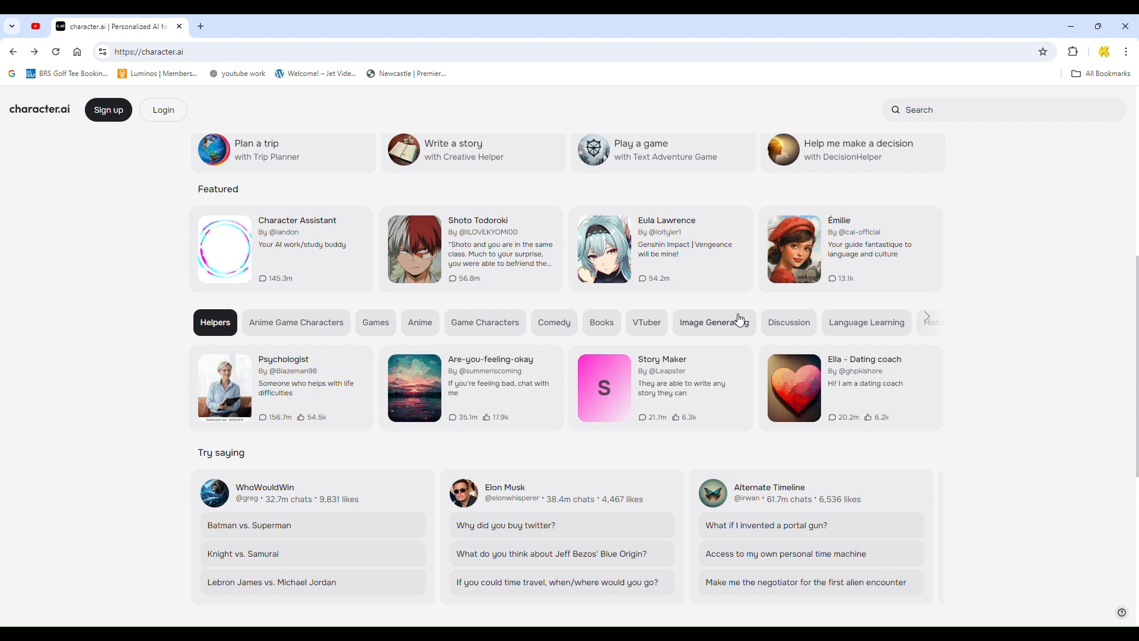
mouse_move(325, 328)
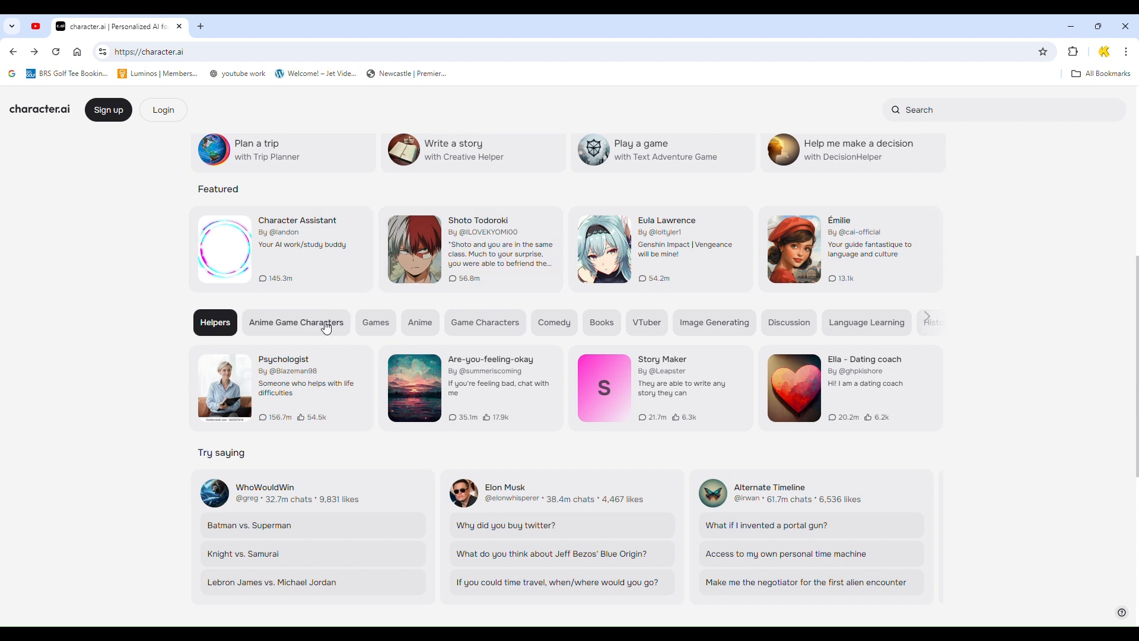
scroll(down, 3)
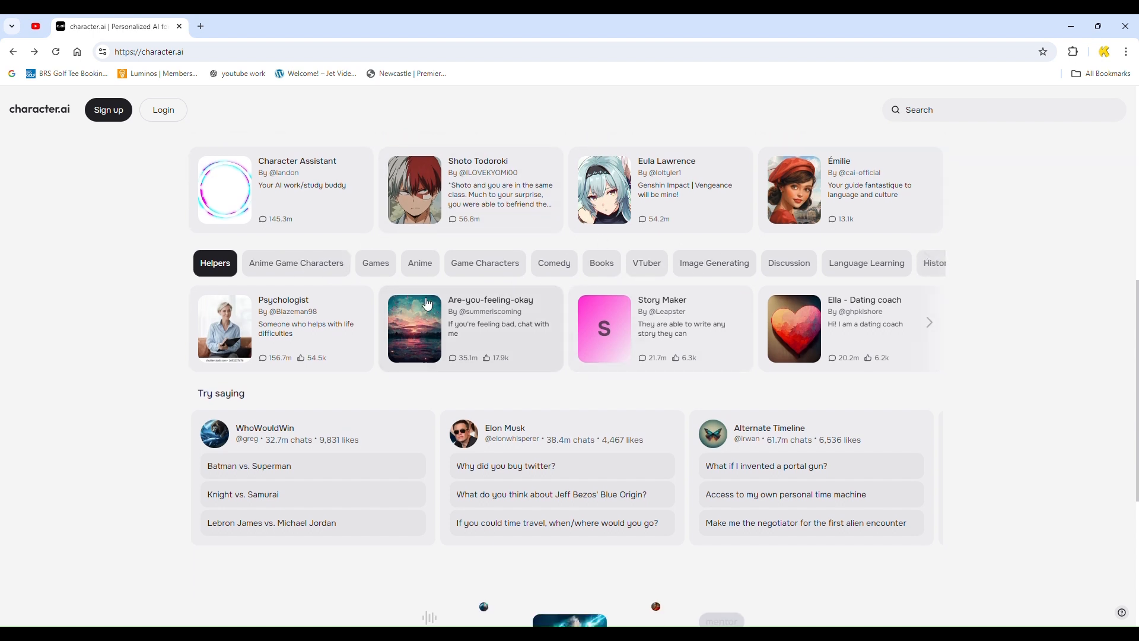
mouse_move(500, 327)
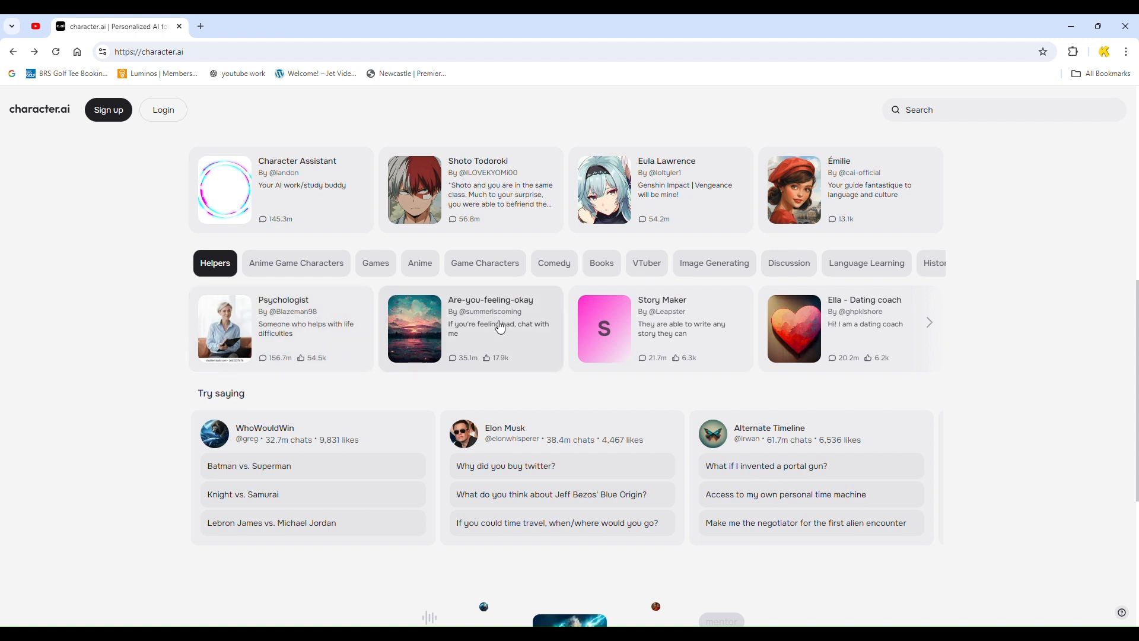
mouse_move(717, 323)
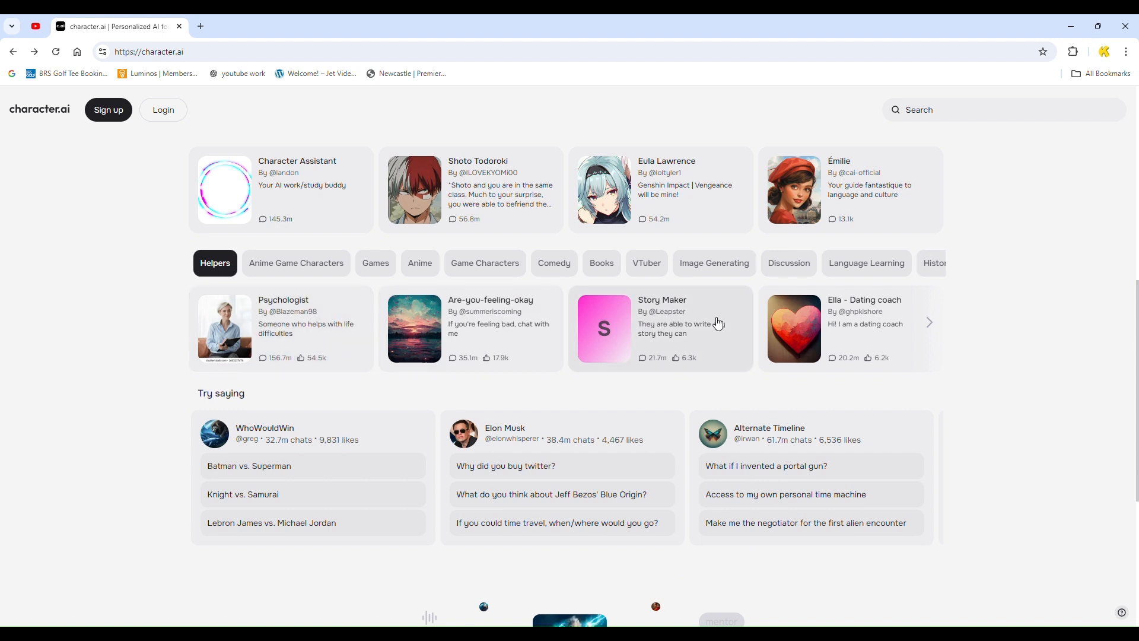
mouse_move(860, 318)
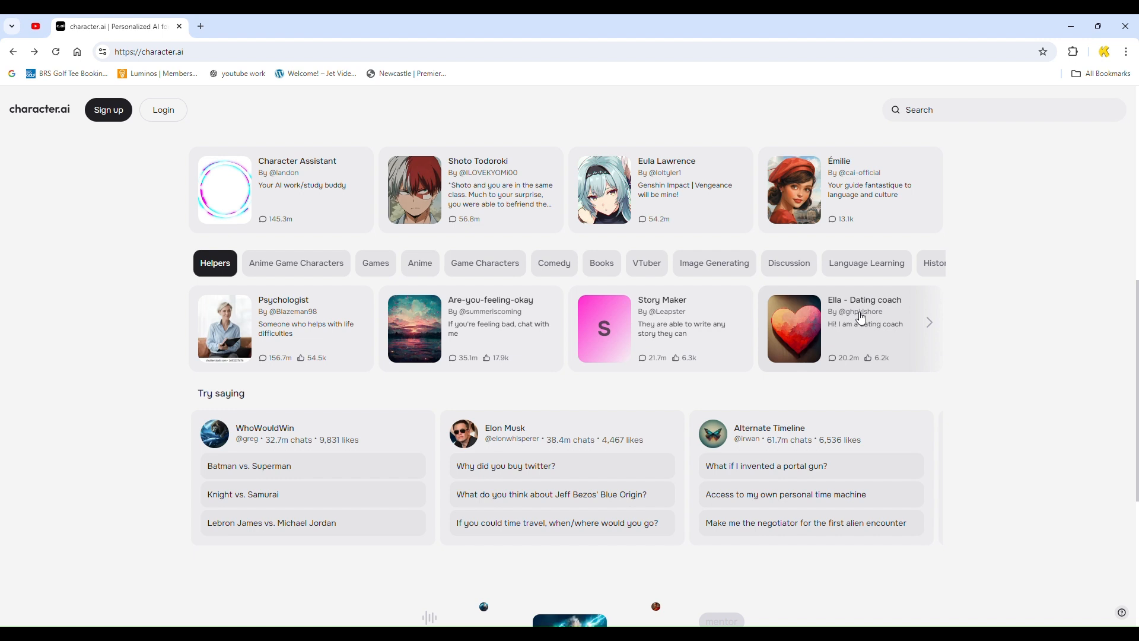
mouse_move(990, 311)
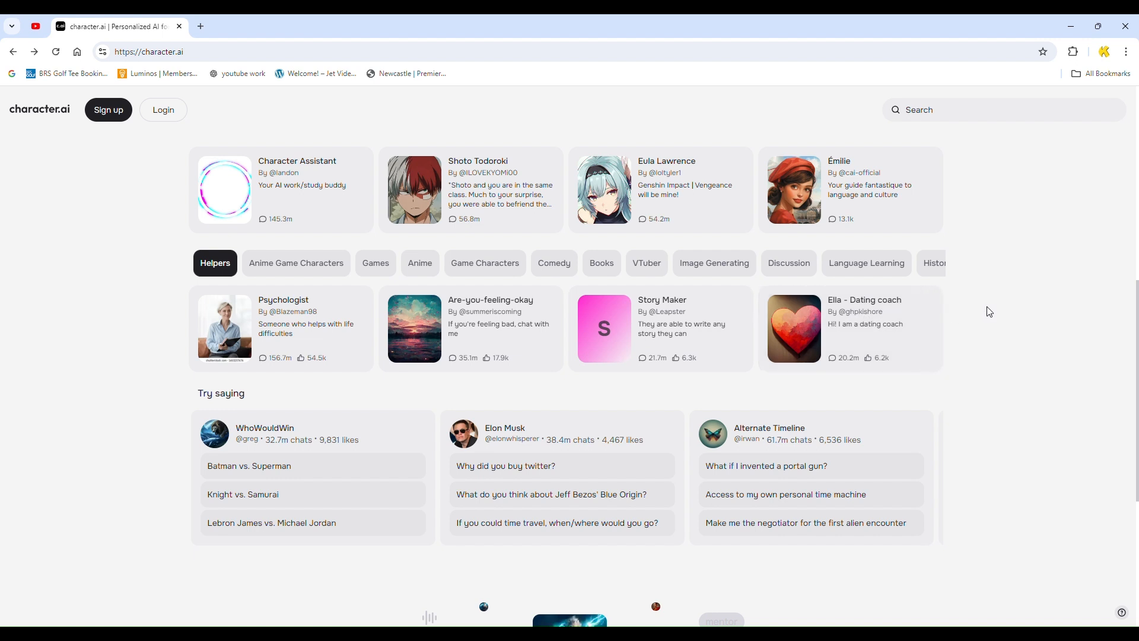
scroll(down, 3)
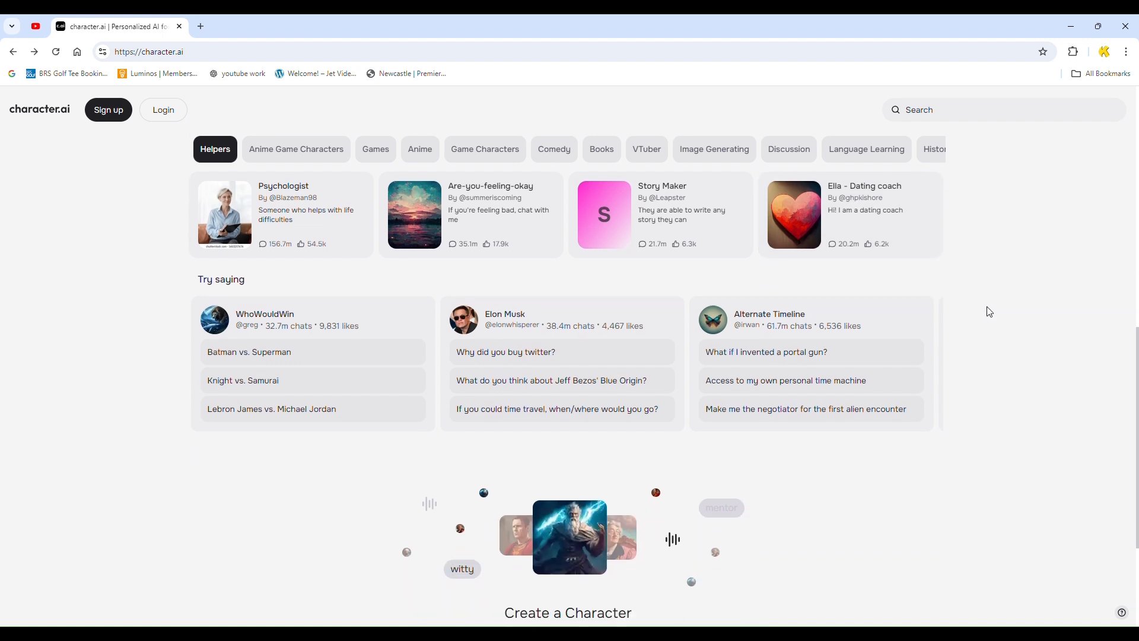
scroll(down, 3)
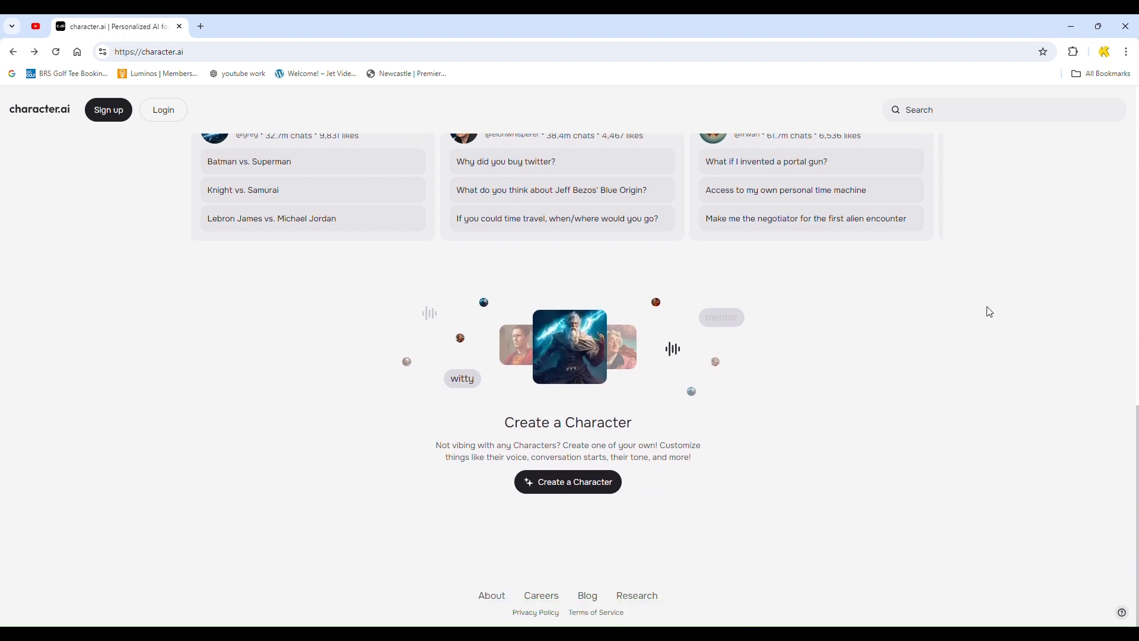
scroll(up, 3)
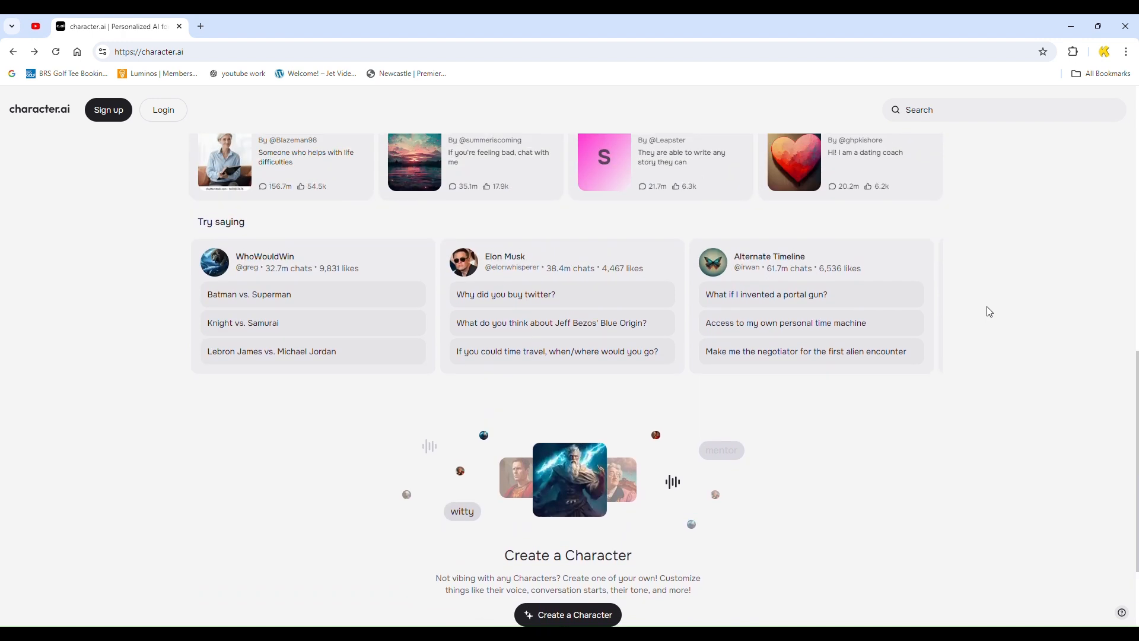
scroll(up, 3)
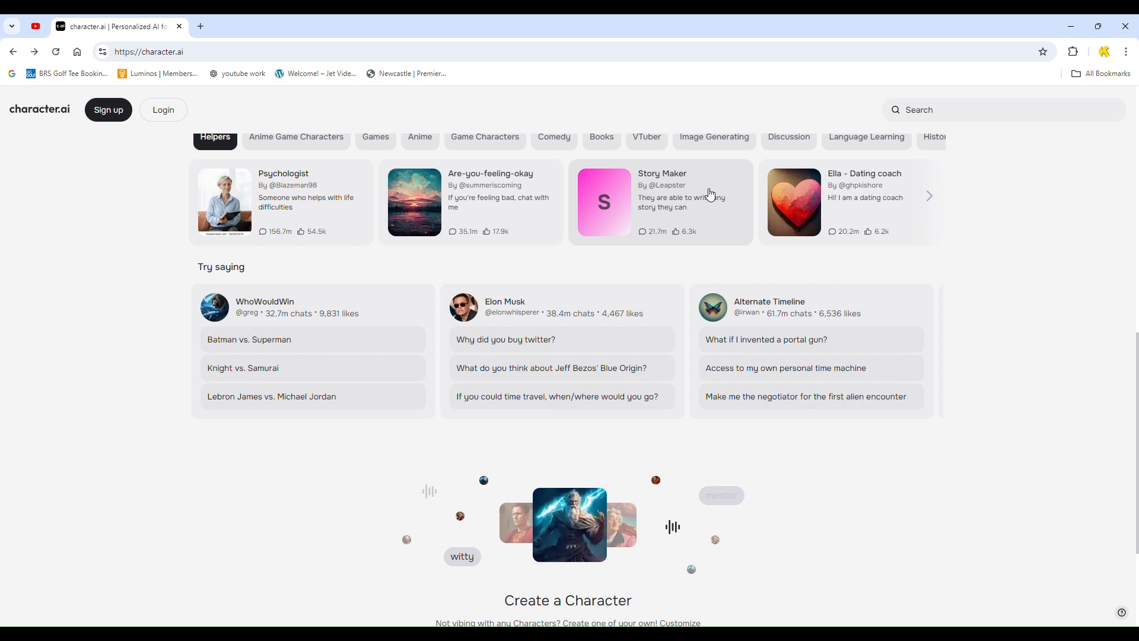
scroll(down, 3)
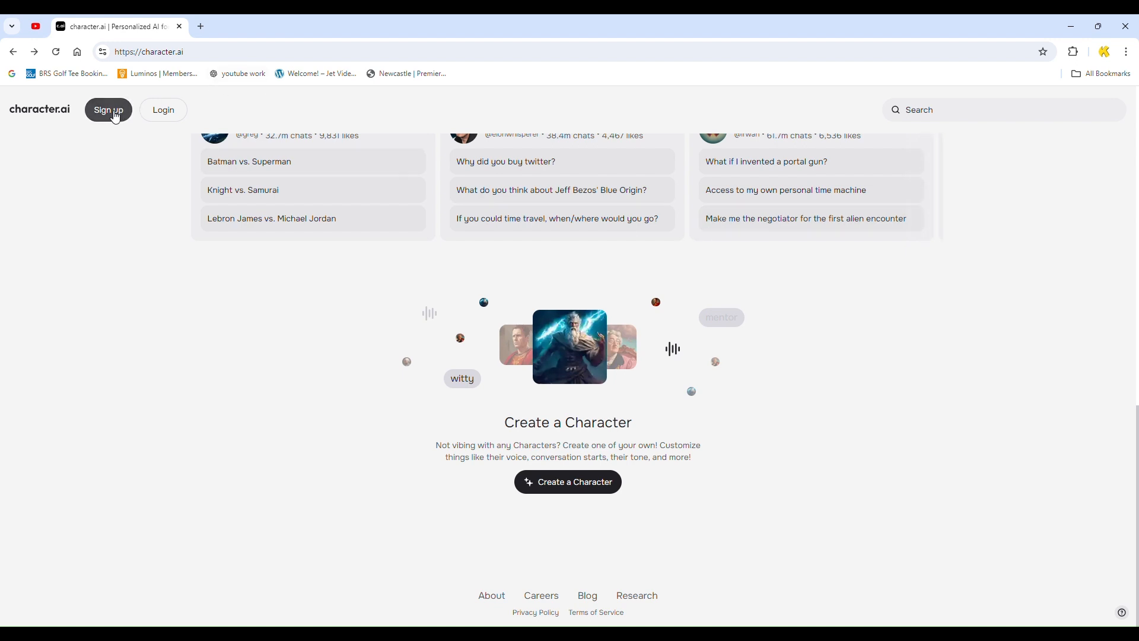
mouse_move(567, 482)
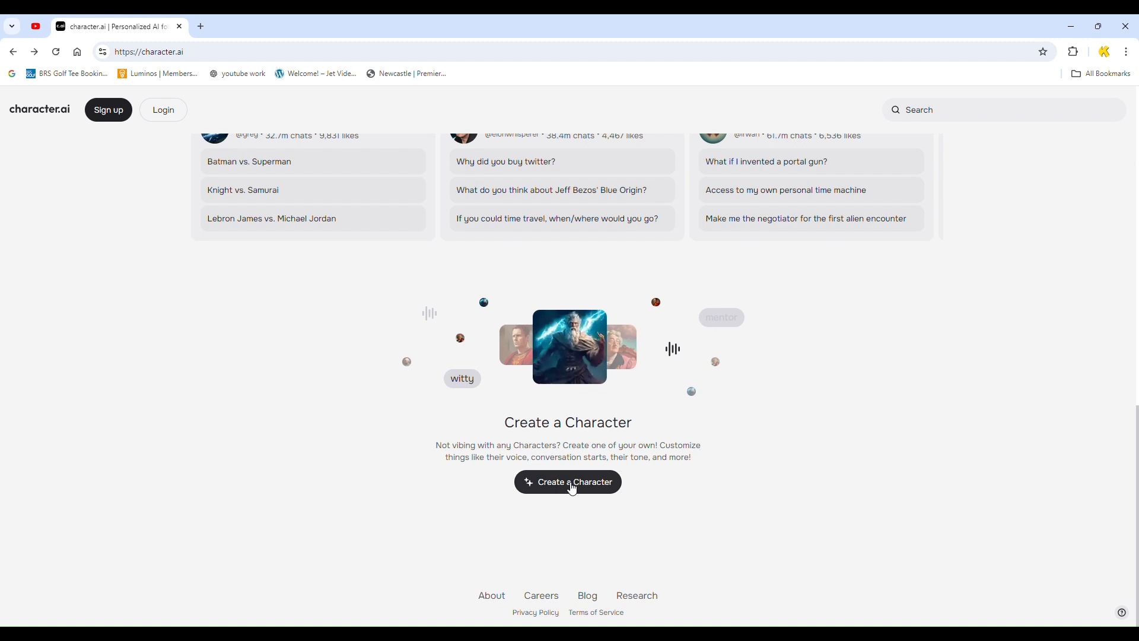
Step: Start Create a Character, which as a guest shows the sign-up or log-in prompt
click(569, 481)
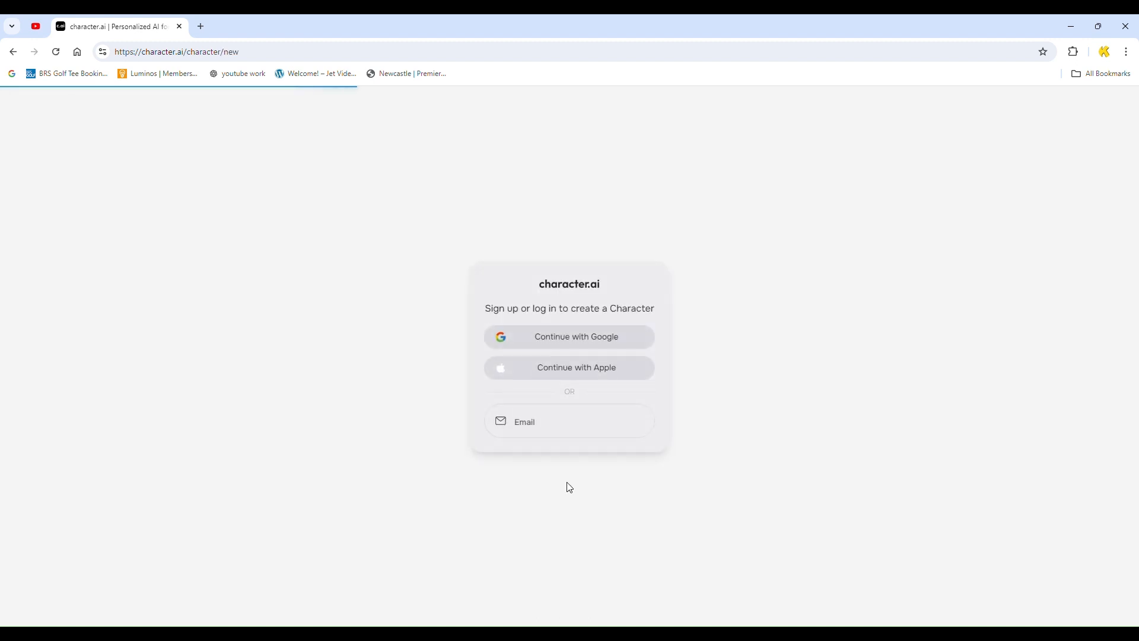
mouse_move(520, 321)
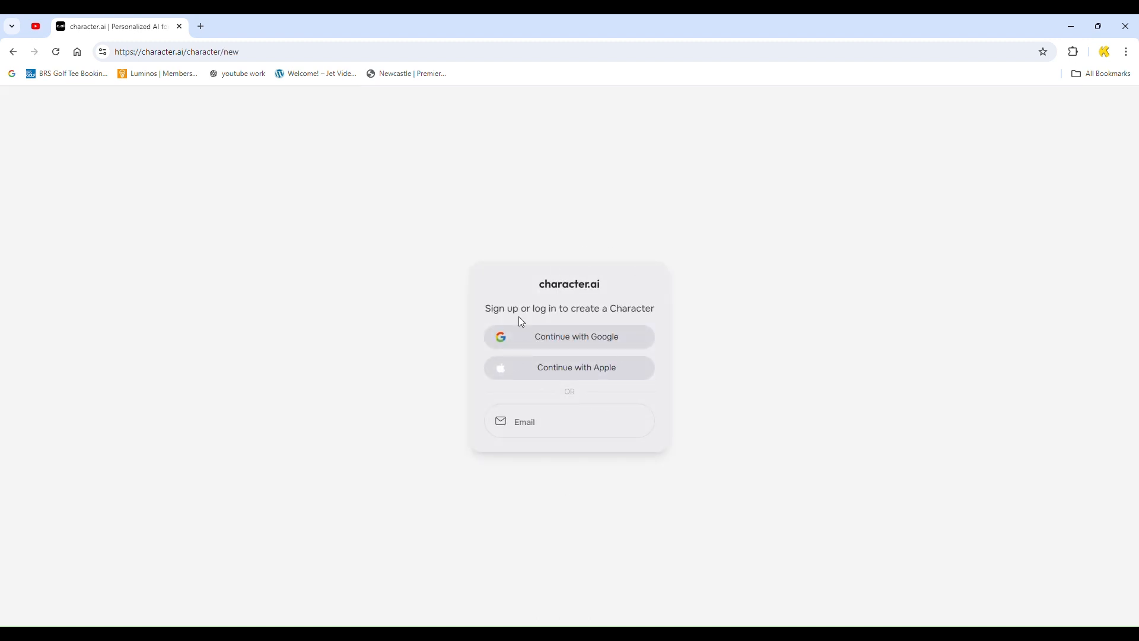
mouse_move(455, 399)
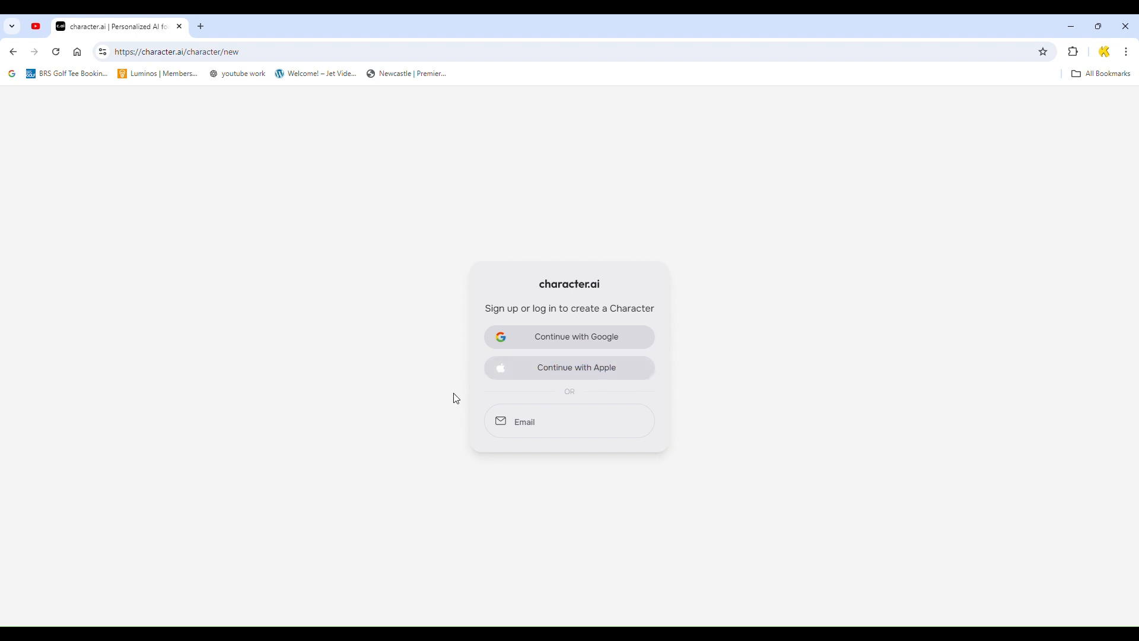
mouse_move(568, 351)
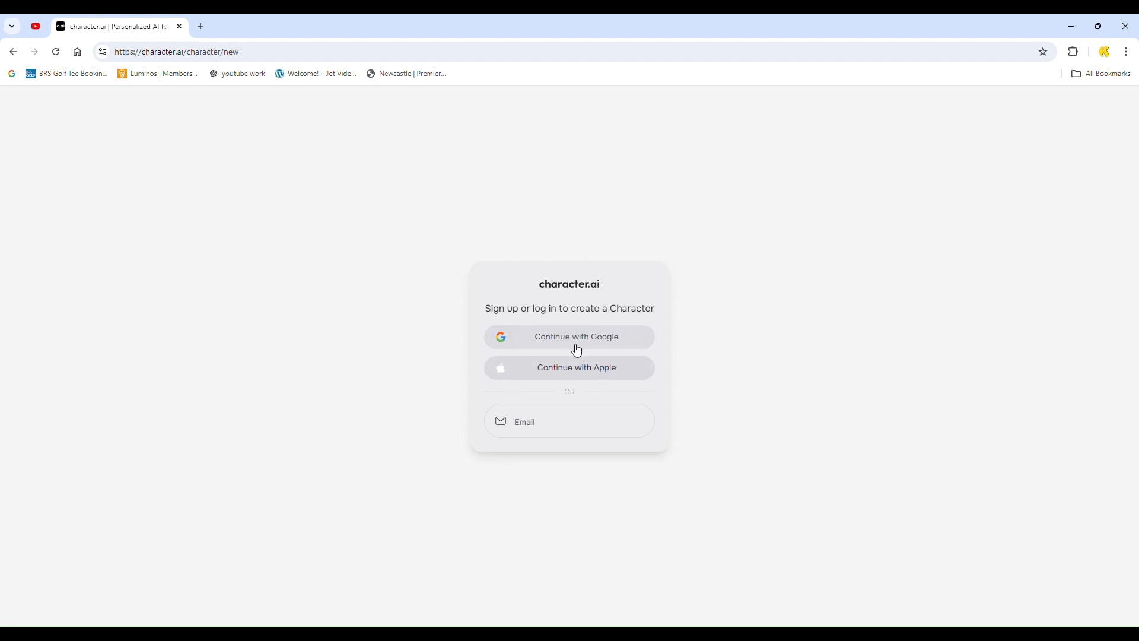
mouse_move(711, 360)
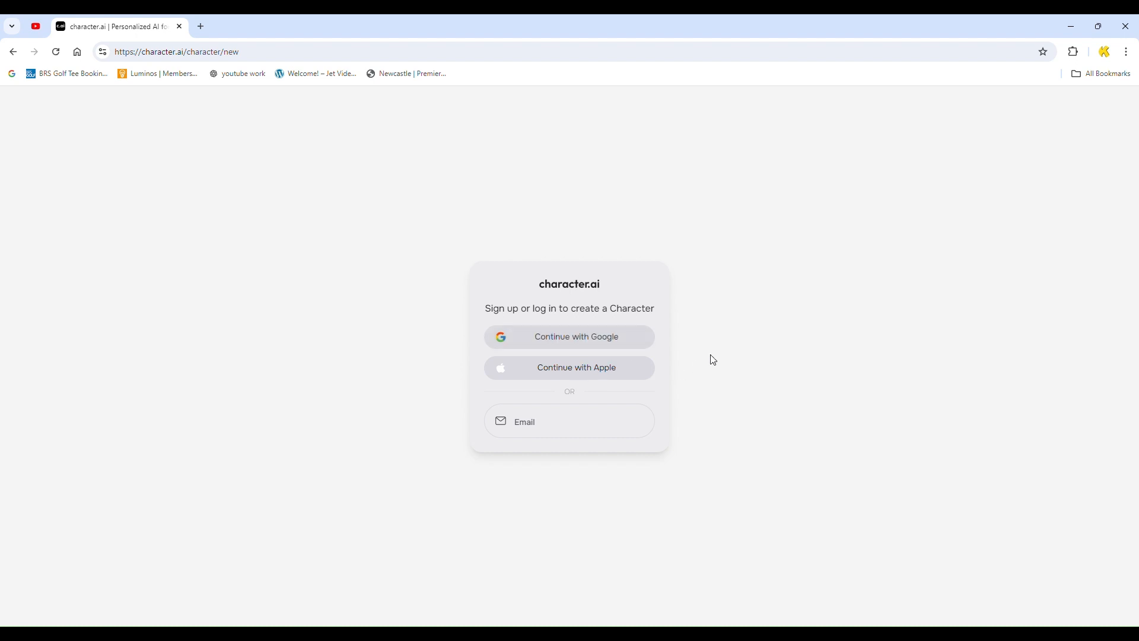
mouse_move(1083, 94)
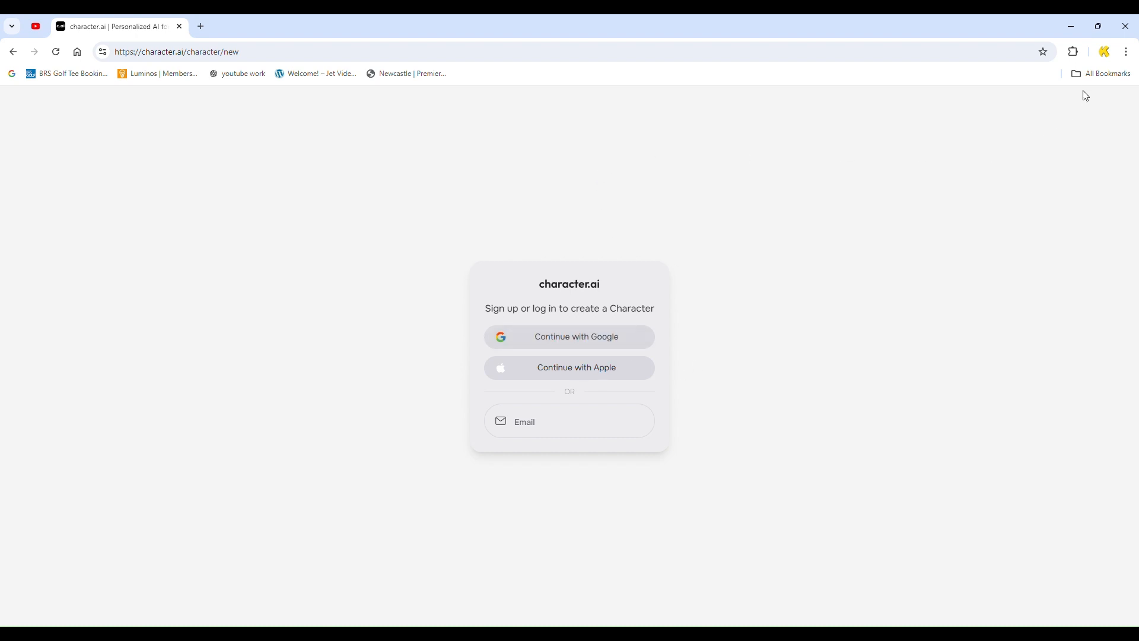